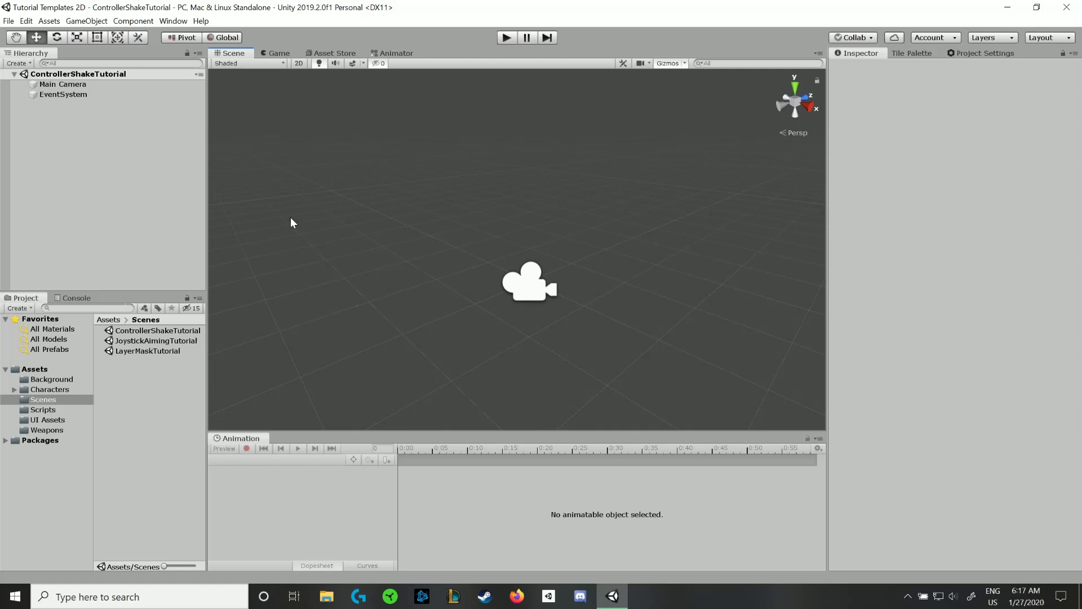
{"action": "mouse_move", "coordinate": [472, 281]}
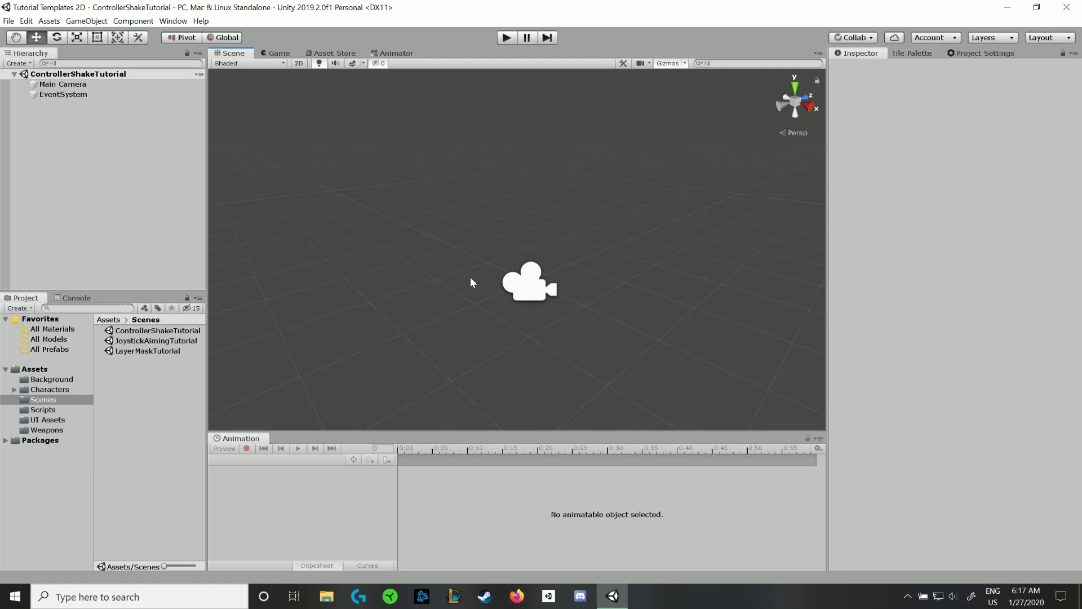
{"action": "mouse_move", "coordinate": [319, 293]}
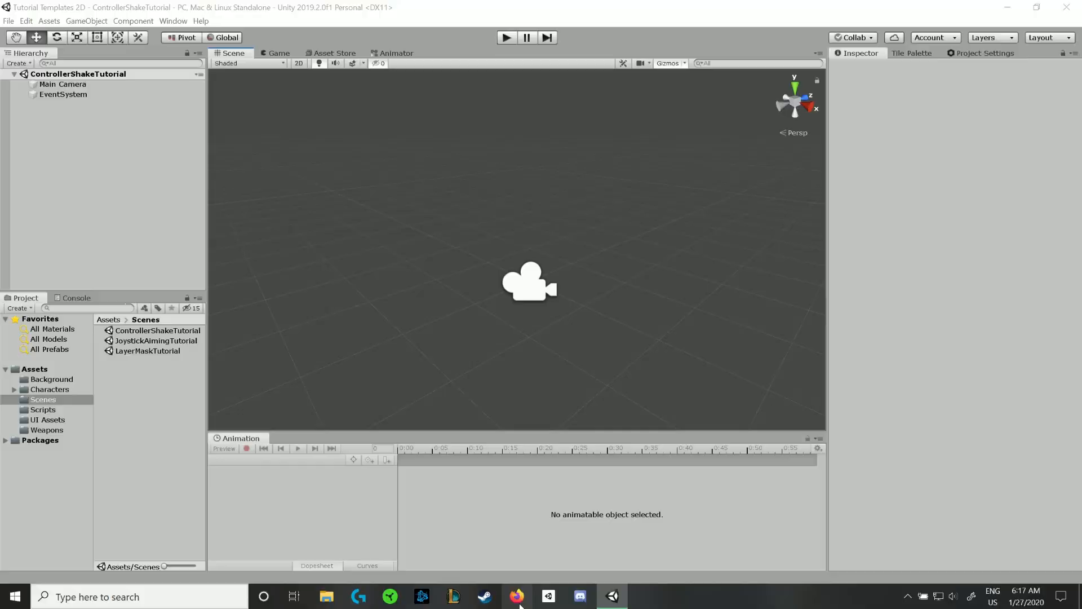
- Search the web for 'xinputdotnet' and open the speps/XInputDotNet GitHub repository
{"action": "left_click", "coordinate": [516, 596]}
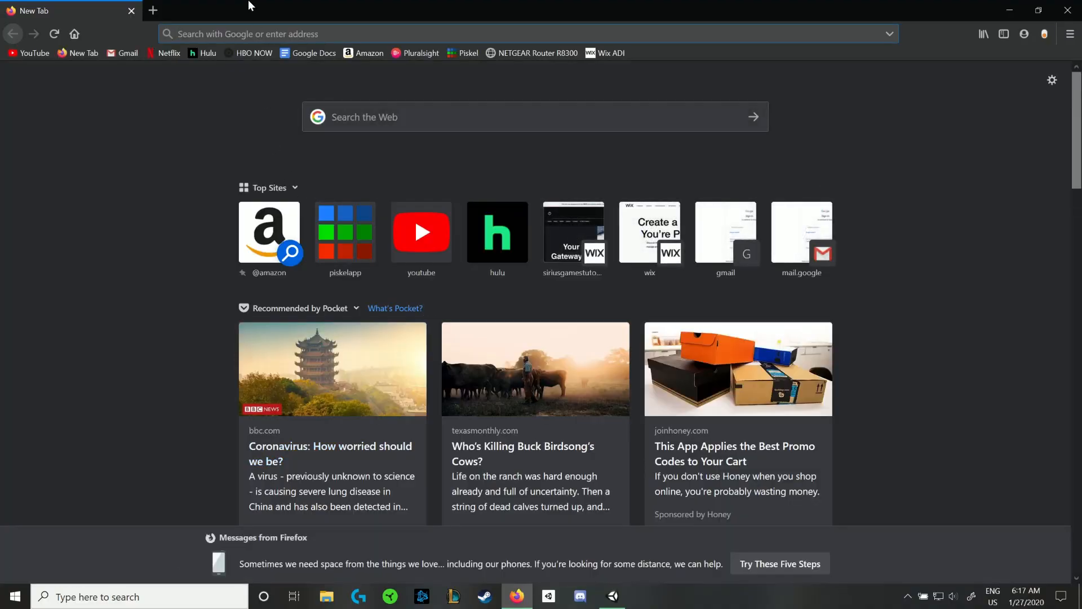
{"action": "type", "text": "xinpu"}
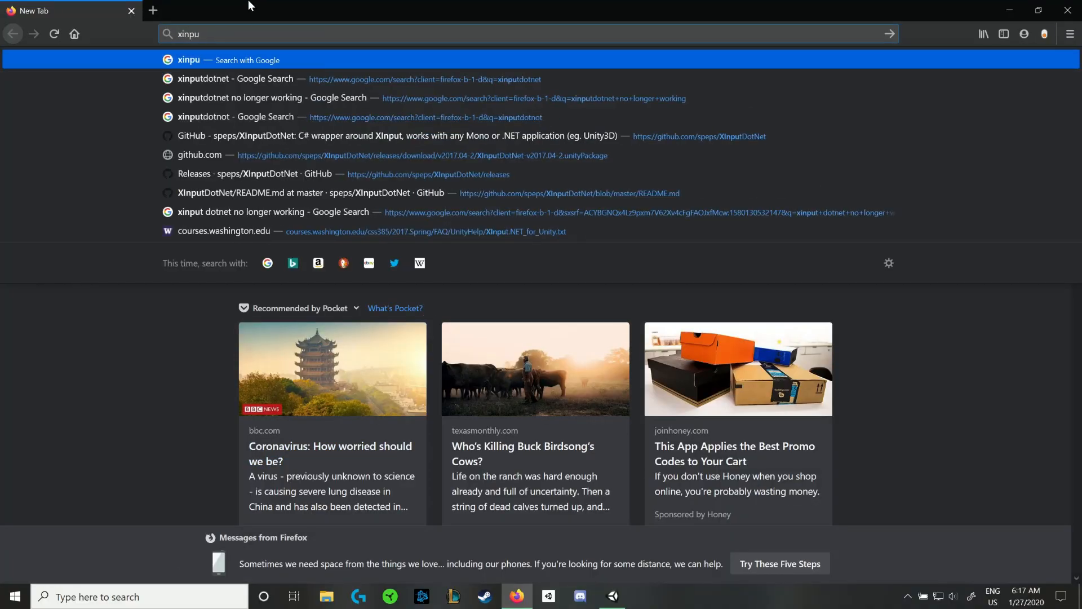
{"action": "left_click", "coordinate": [262, 79]}
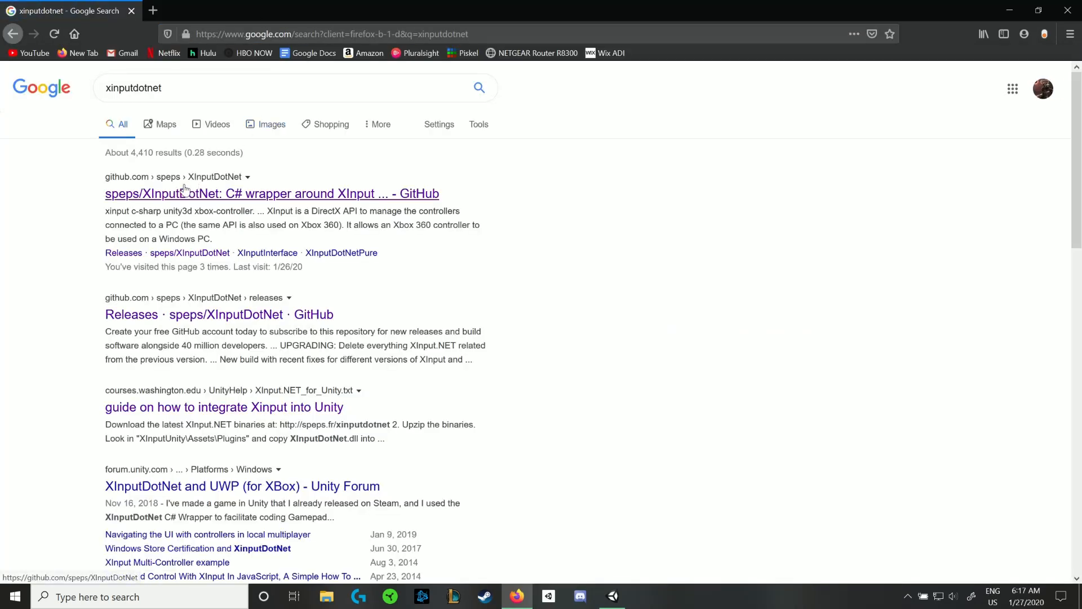
{"action": "left_click", "coordinate": [272, 193]}
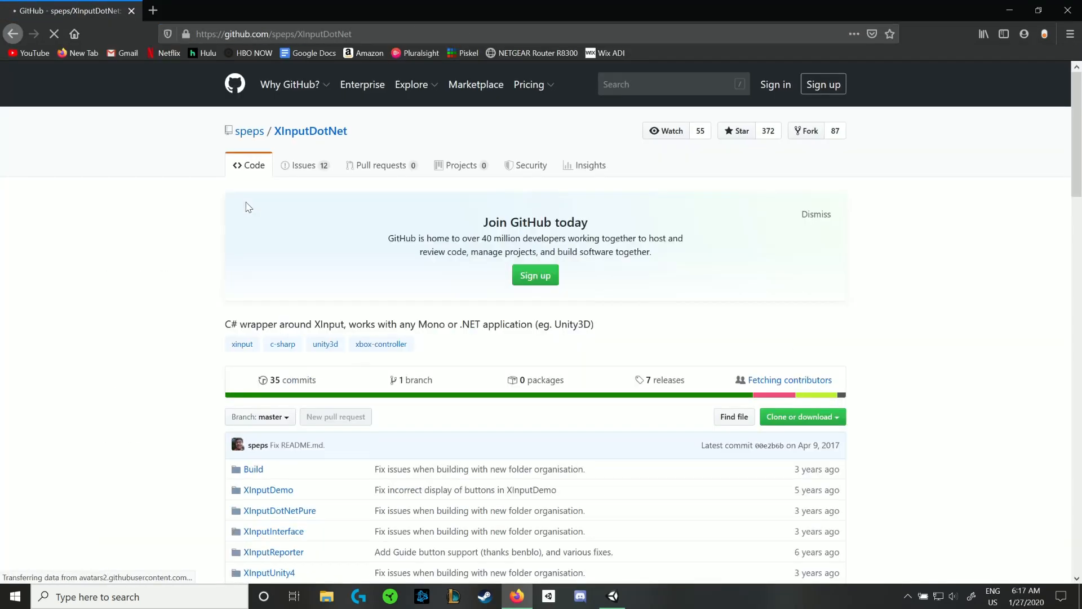
- Scroll through the README and go to the project's releases page
{"action": "scroll", "scroll_direction": "down", "scroll_amount": 3}
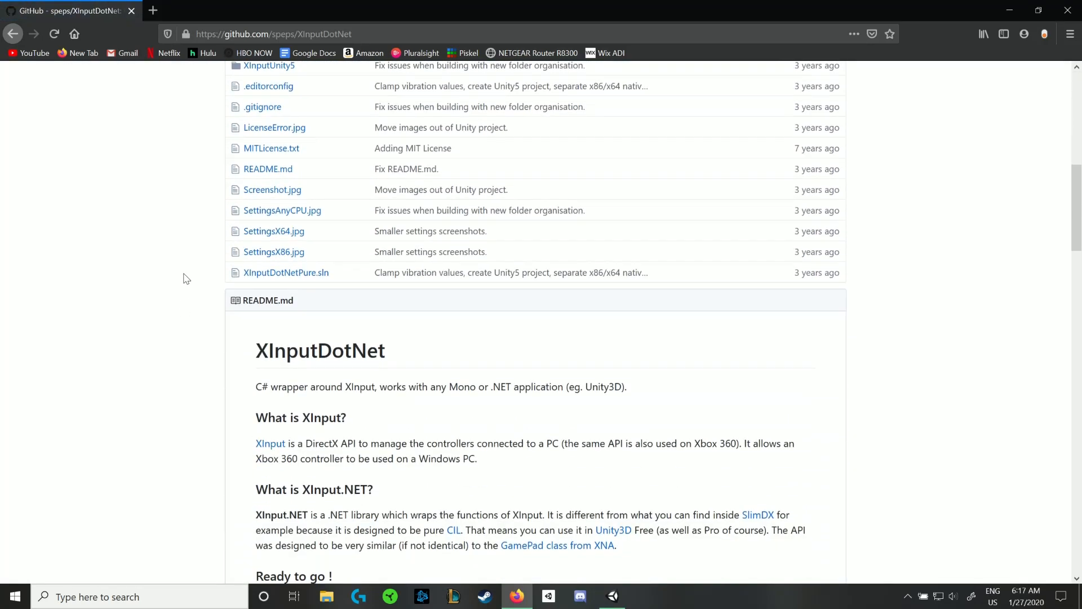
{"action": "scroll", "scroll_direction": "down", "scroll_amount": 3}
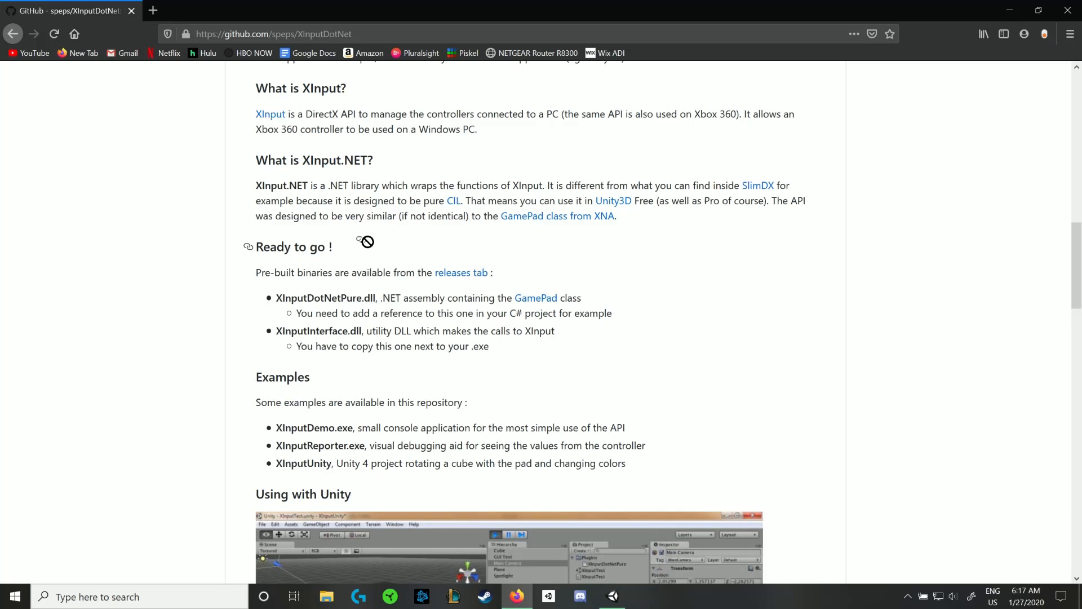
{"action": "left_click", "coordinate": [461, 272]}
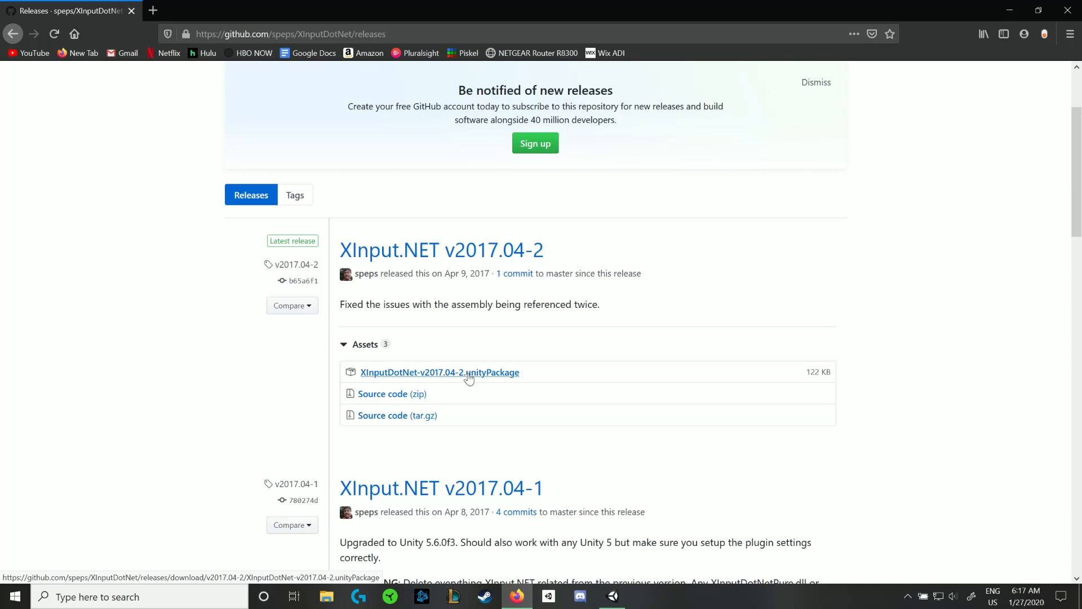
- Download the XInputDotNet-v2017.04-2 unityPackage, open it with the Unity Editor and import all files
{"action": "left_click", "coordinate": [440, 372]}
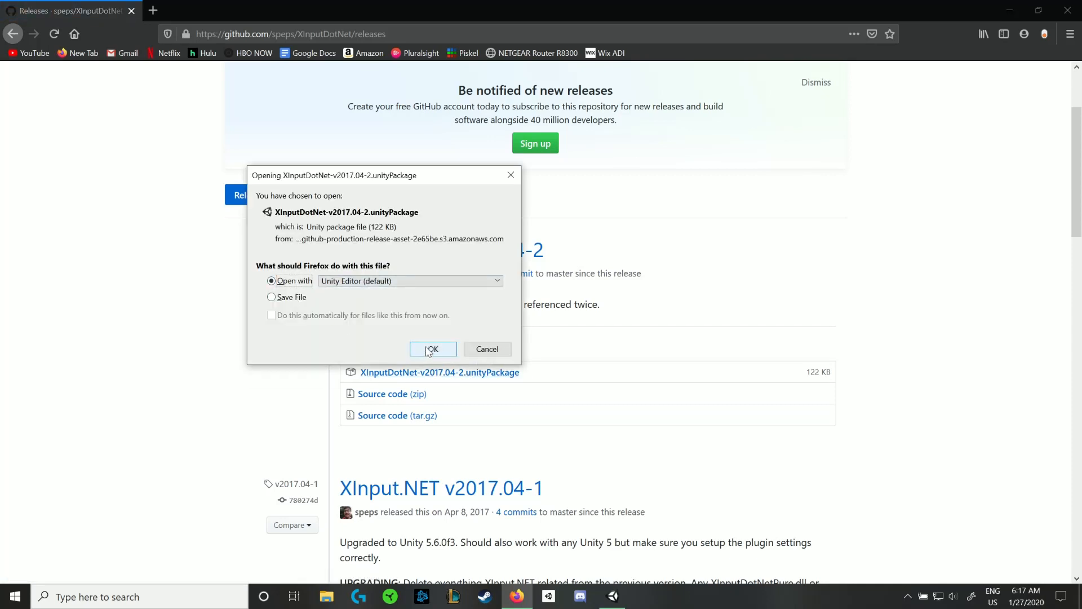
{"action": "left_click", "coordinate": [432, 349]}
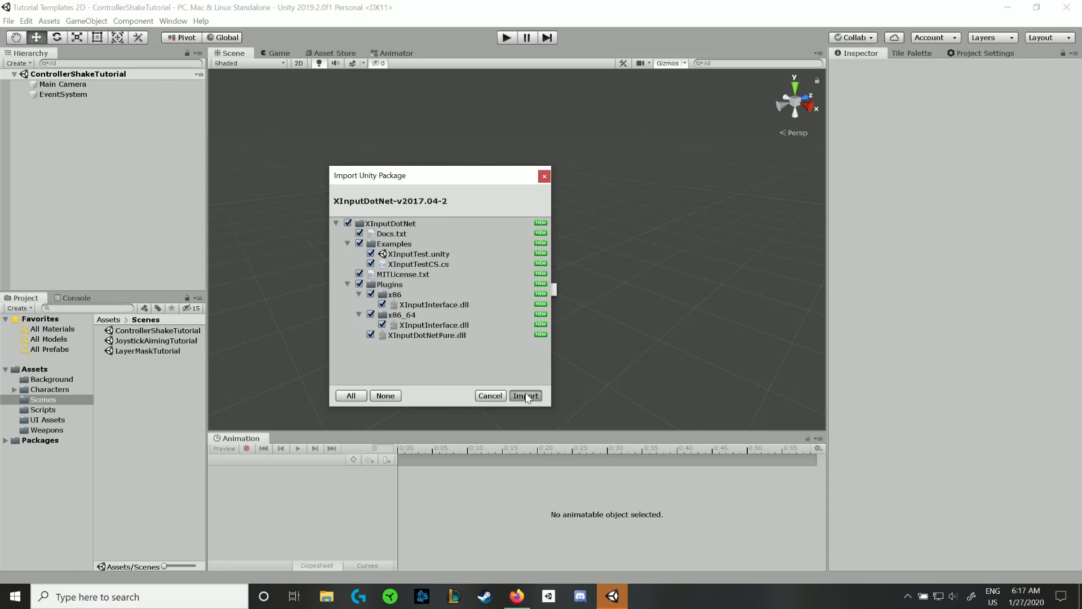
{"action": "left_click", "coordinate": [524, 395]}
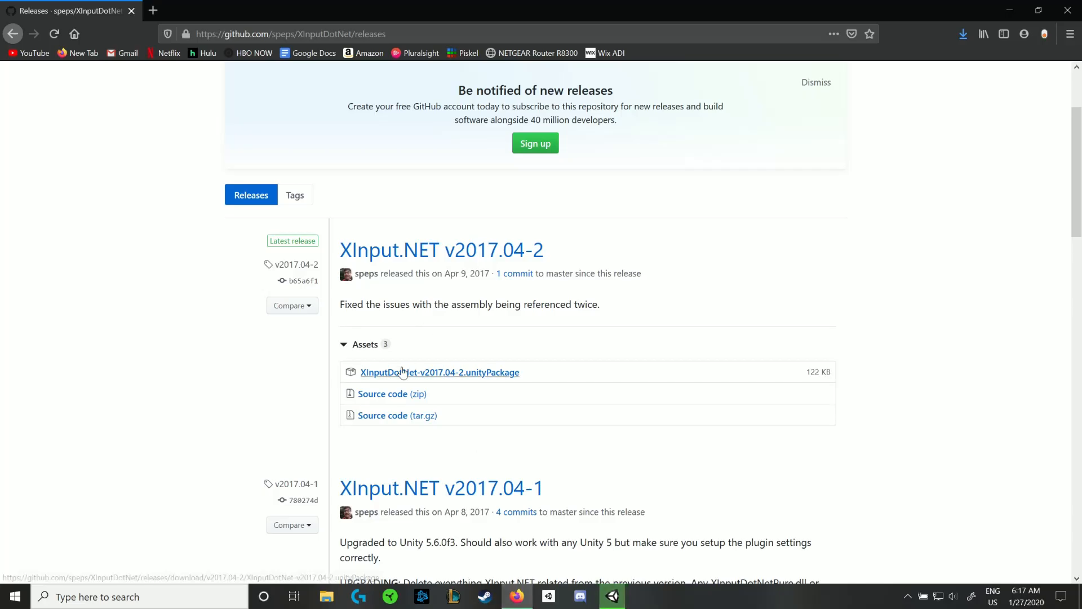
- Return to Unity and let the imported XInputDotNet folder appear under Assets
{"action": "left_click", "coordinate": [440, 372]}
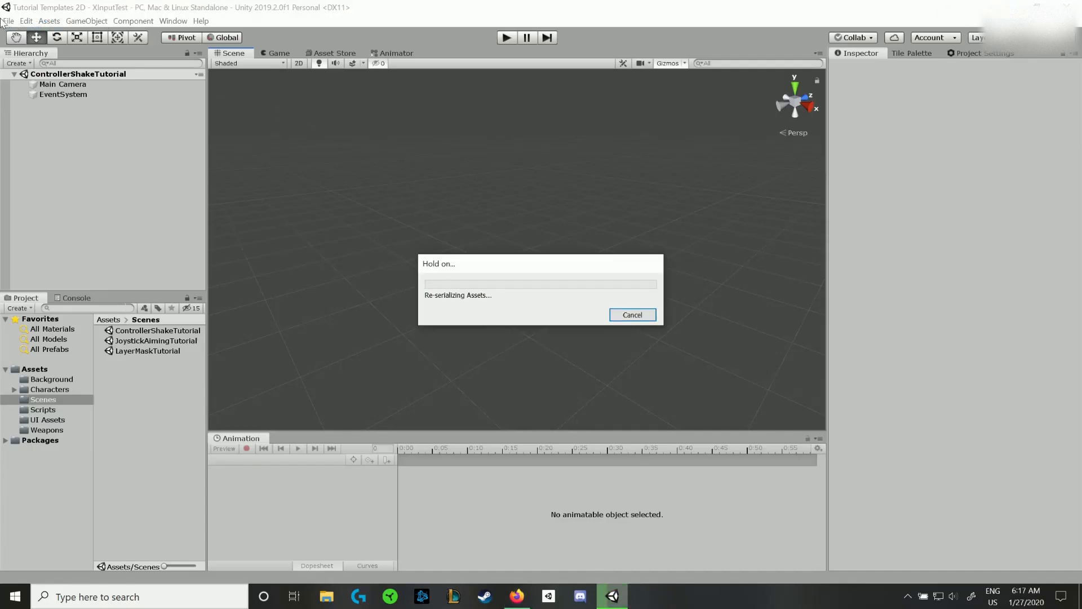
{"action": "left_click", "coordinate": [49, 21]}
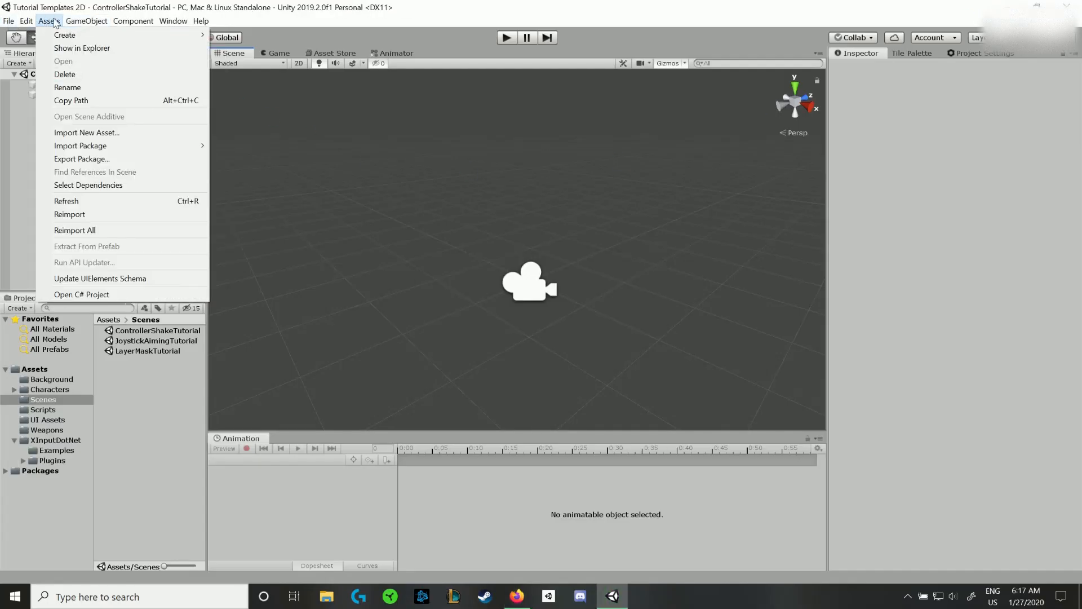
{"action": "mouse_move", "coordinate": [80, 145]}
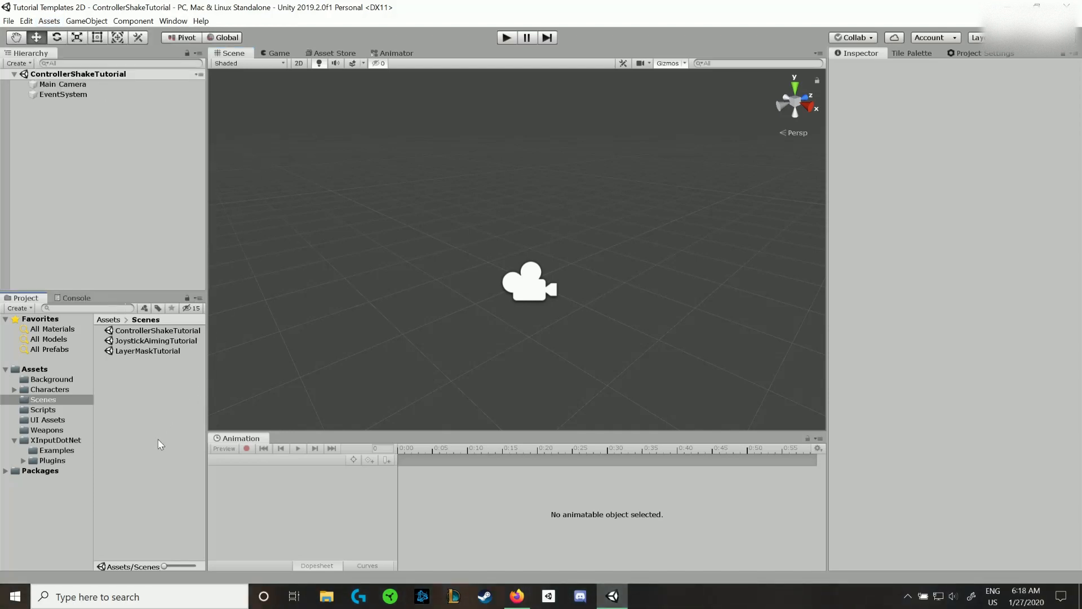
{"action": "mouse_move", "coordinate": [53, 461]}
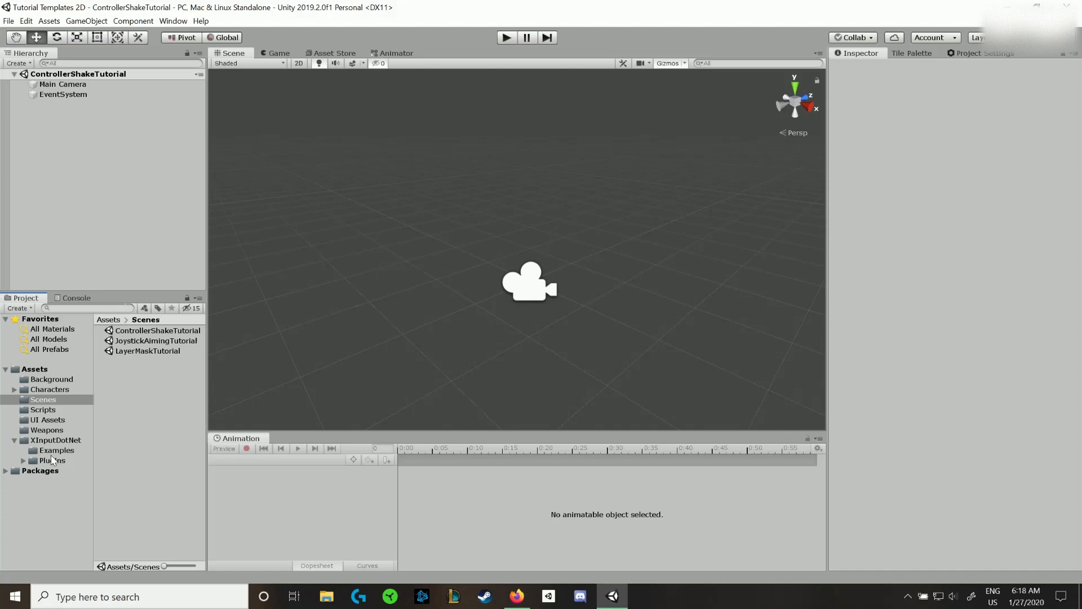
- Open the XInputTest scene from the XInputDotNet Examples folder
{"action": "left_click", "coordinate": [56, 439]}
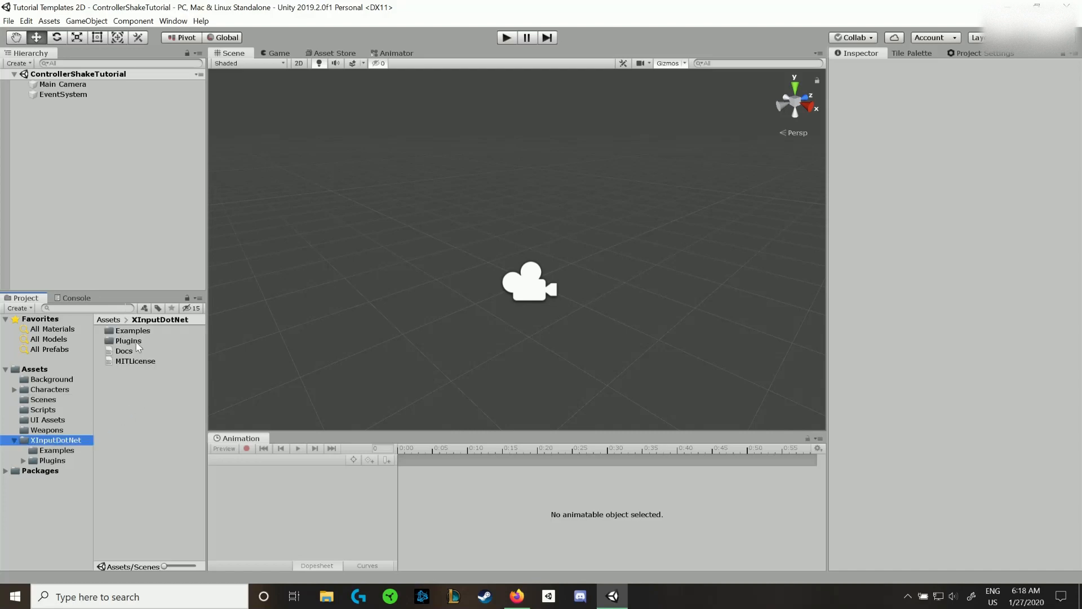
{"action": "left_click", "coordinate": [133, 331]}
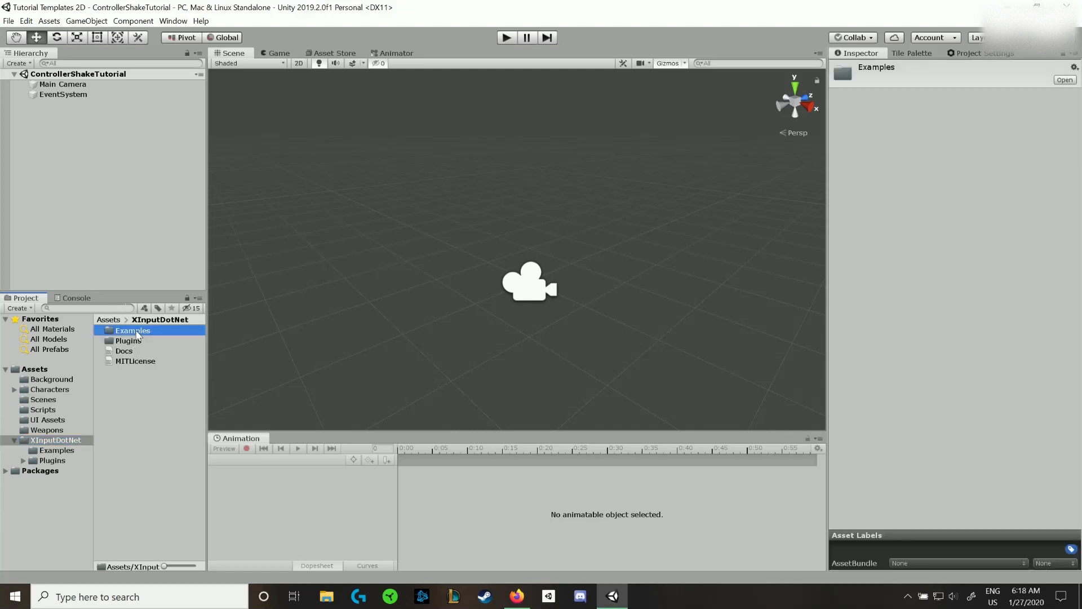
{"action": "double_click", "coordinate": [133, 330]}
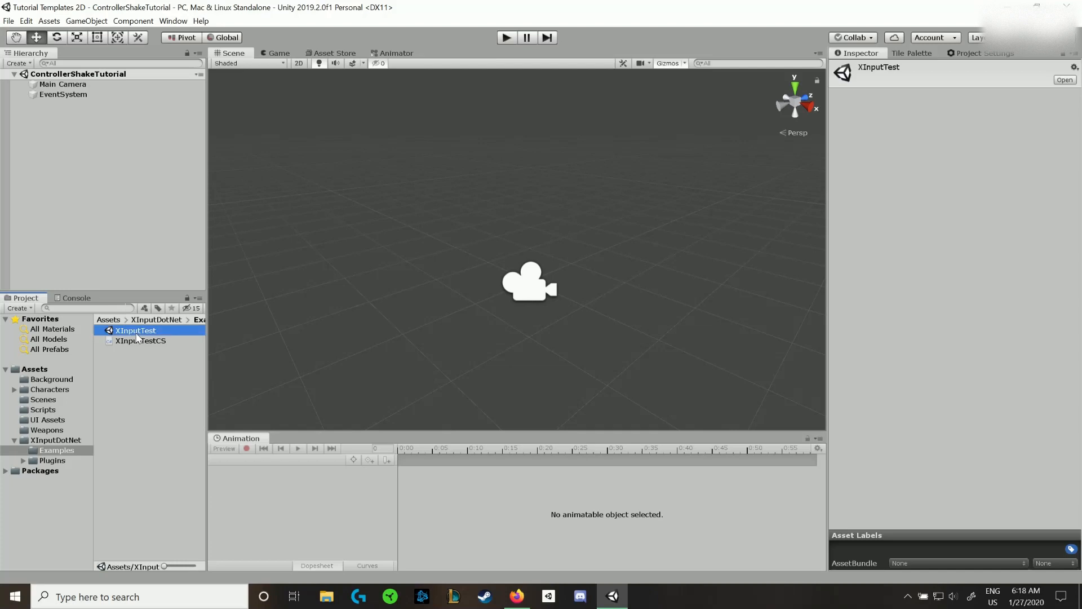
{"action": "double_click", "coordinate": [135, 330]}
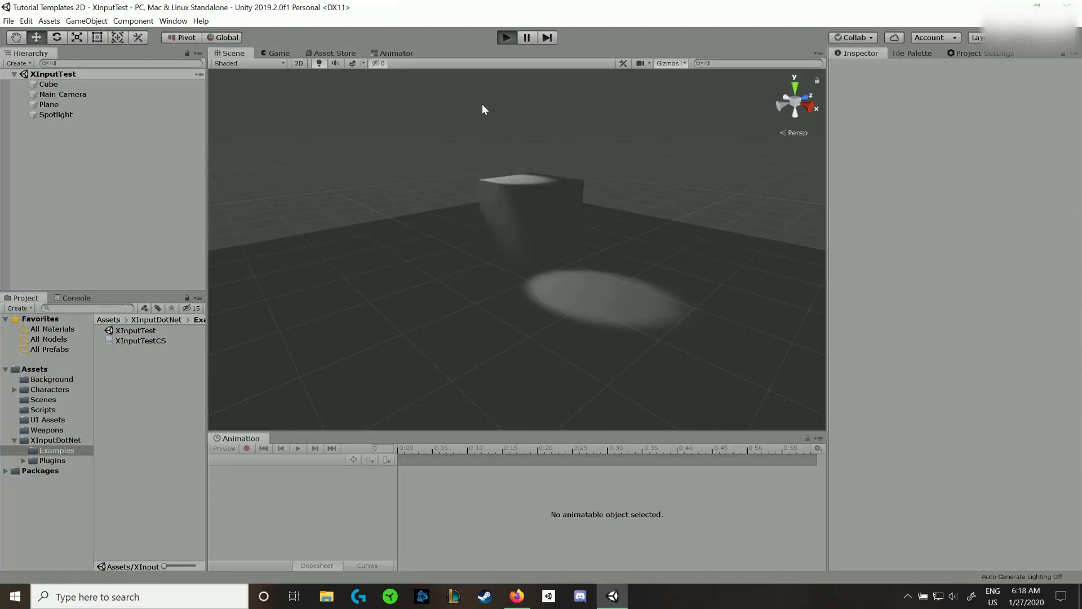
- Run the example scene to confirm a gamepad is detected, then stop it
{"action": "left_click", "coordinate": [506, 38]}
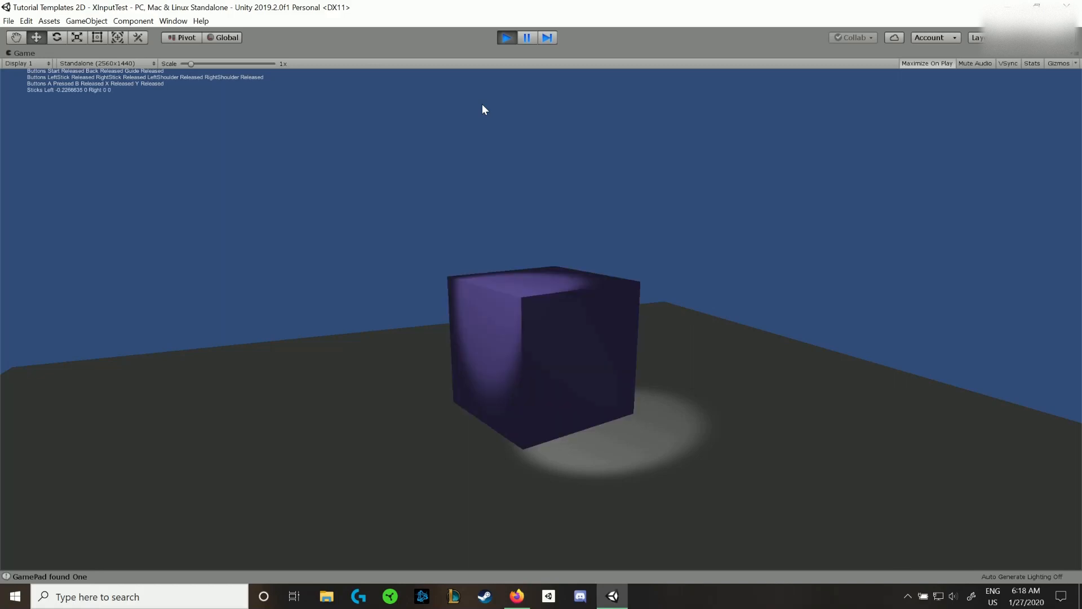
{"action": "left_click", "coordinate": [506, 37]}
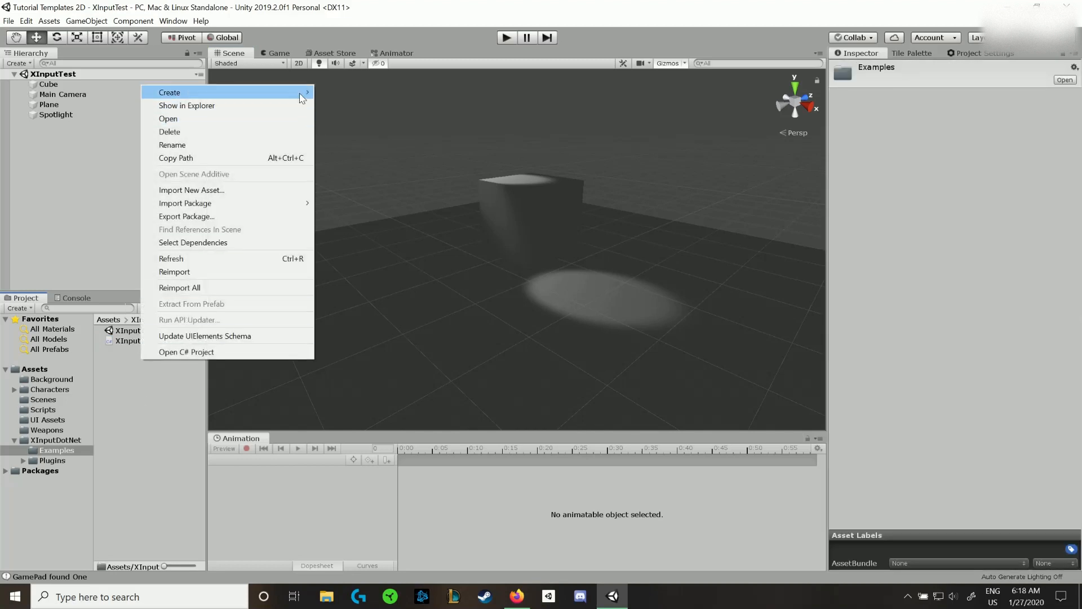
- Create a new 'Vibration_Test' C# script in Examples and open XInputTestCS beside it in Visual Studio
{"action": "left_click", "coordinate": [169, 91]}
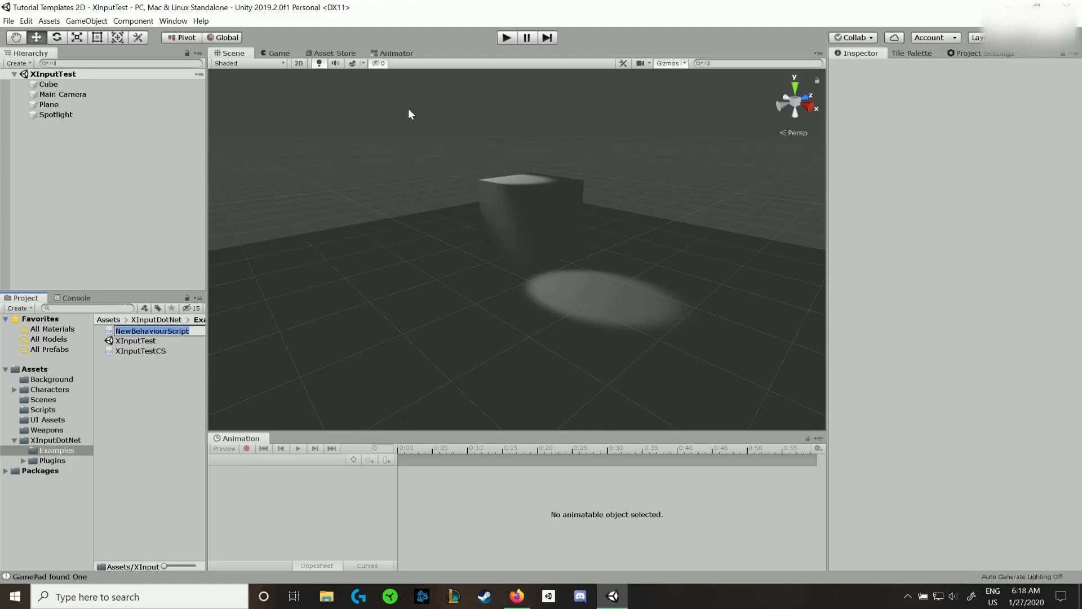
{"action": "type", "text": "Vibration_Test"}
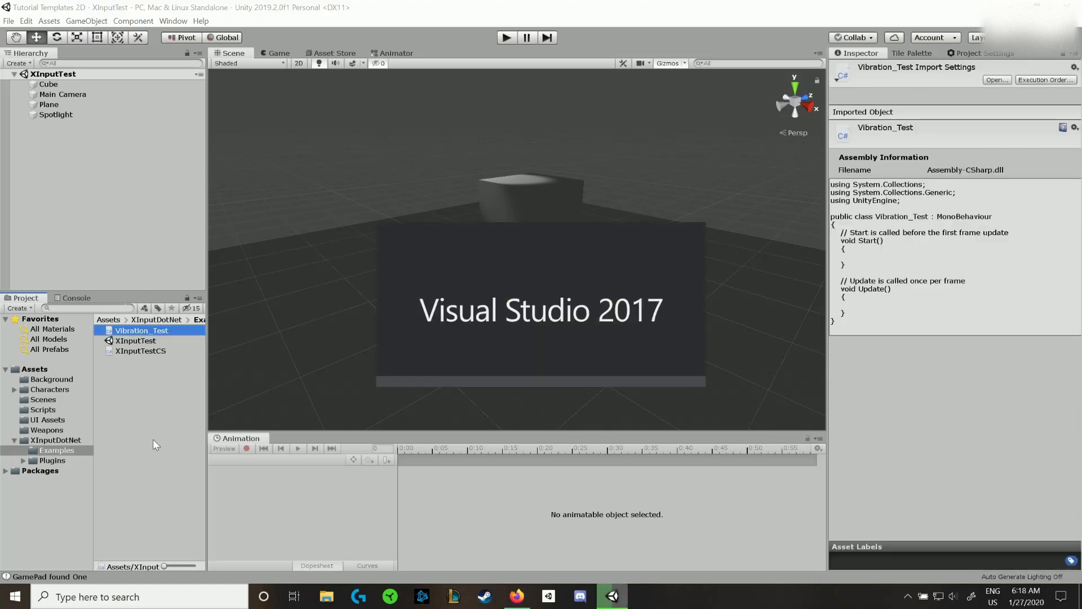
{"action": "left_click", "coordinate": [642, 595]}
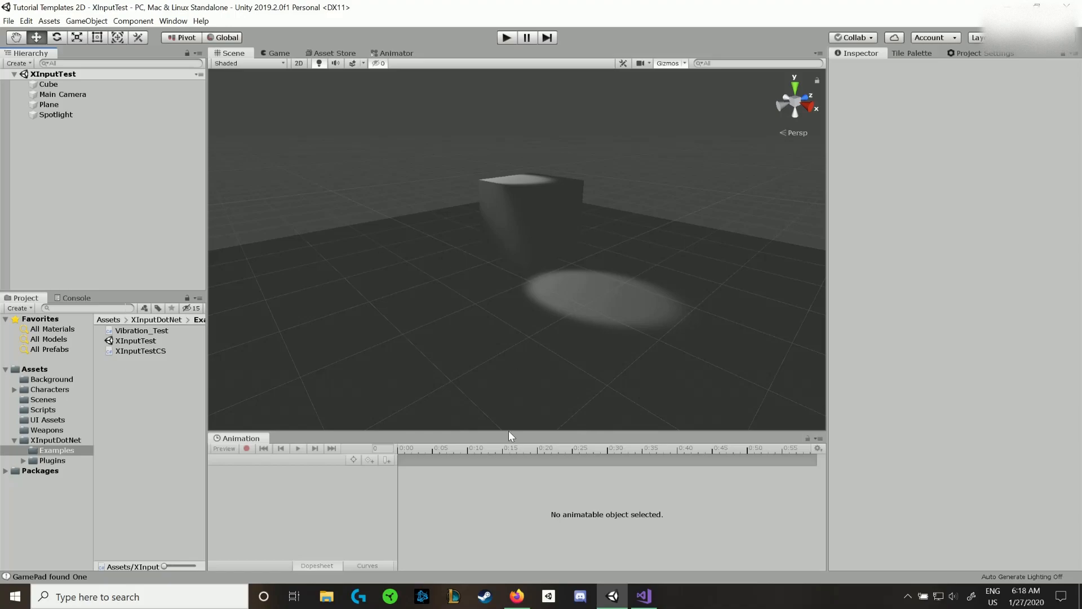
{"action": "left_click", "coordinate": [641, 596]}
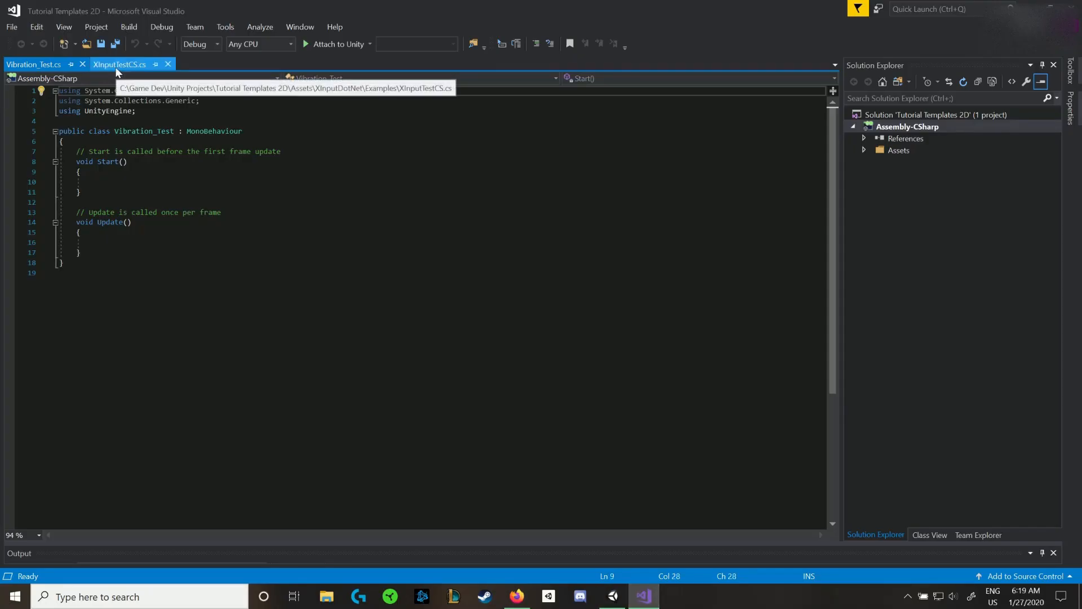
- Add the playerIndex and gamepad state fields and the 'using XInputDotNetPure;' line to Vibration_Test
{"action": "left_click", "coordinate": [119, 64]}
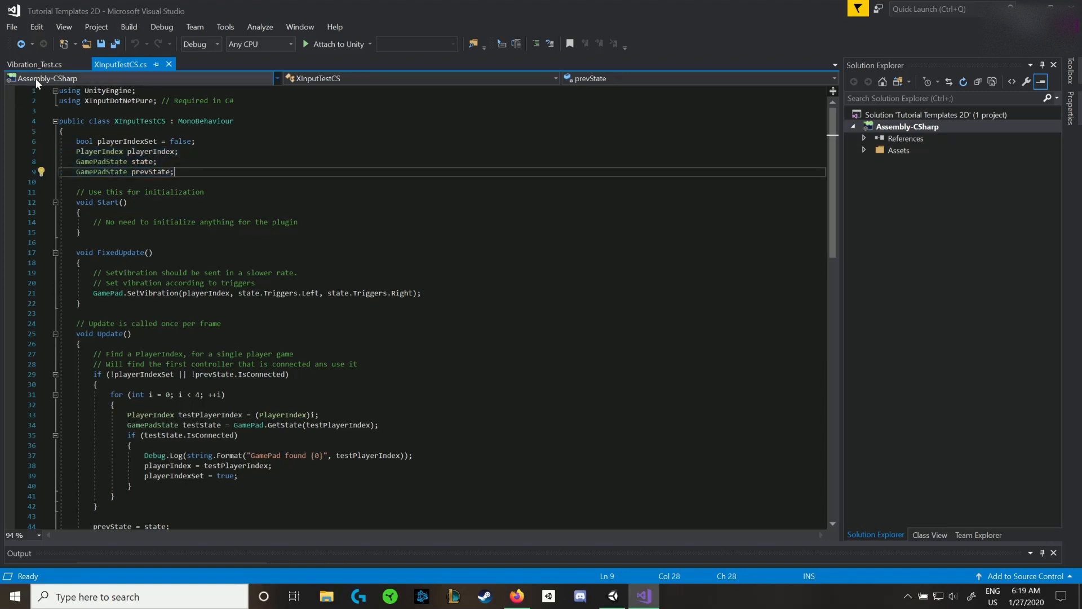
{"action": "left_click", "coordinate": [32, 64]}
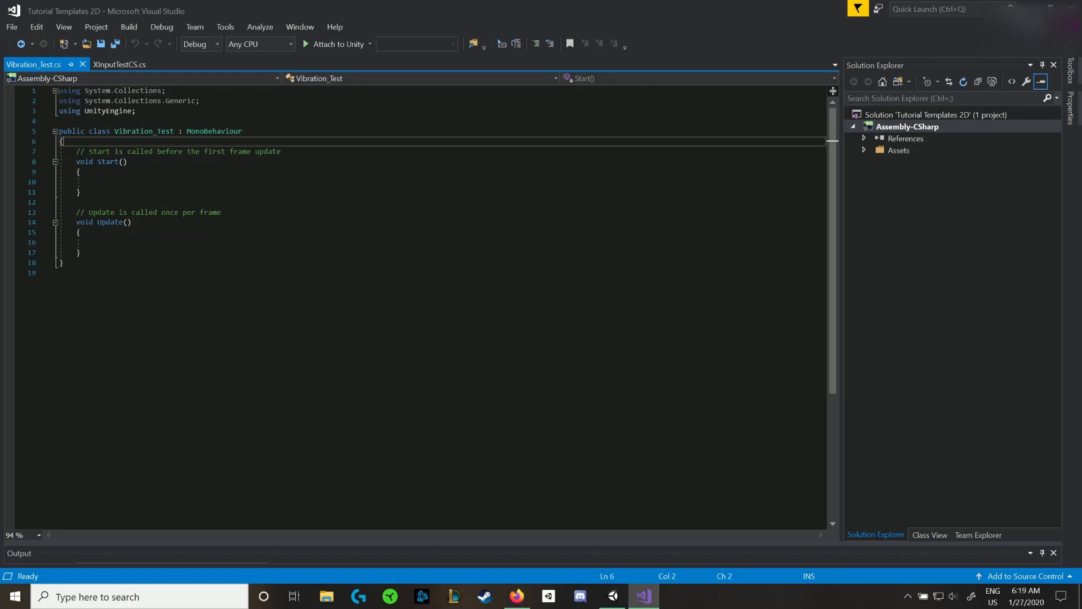
{"action": "type", "text": "PlayerIndex playerIndex;"}
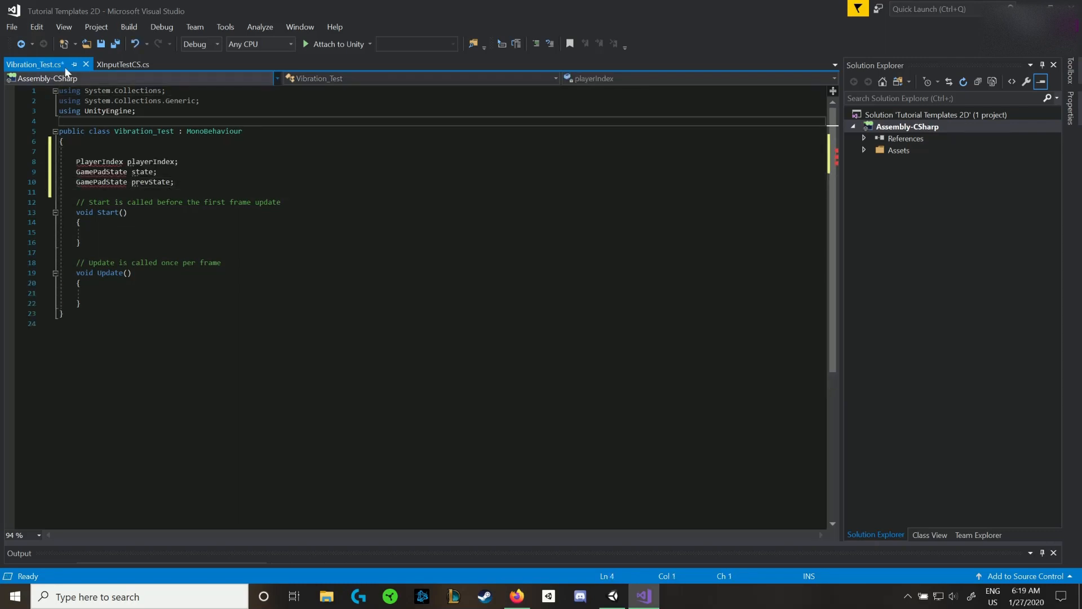
{"action": "left_click", "coordinate": [123, 65]}
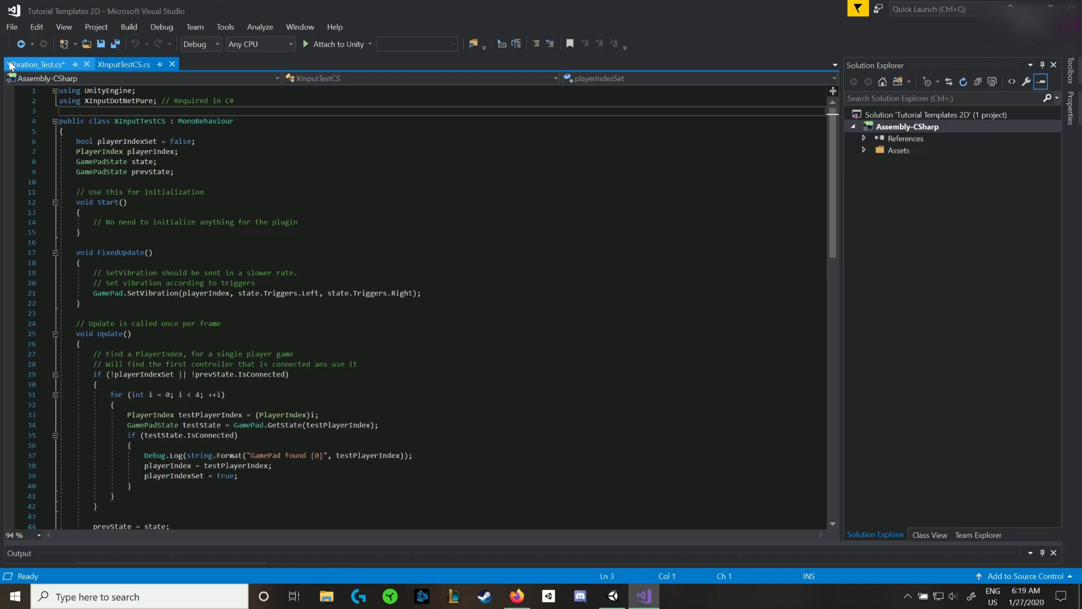
{"action": "left_click", "coordinate": [33, 65]}
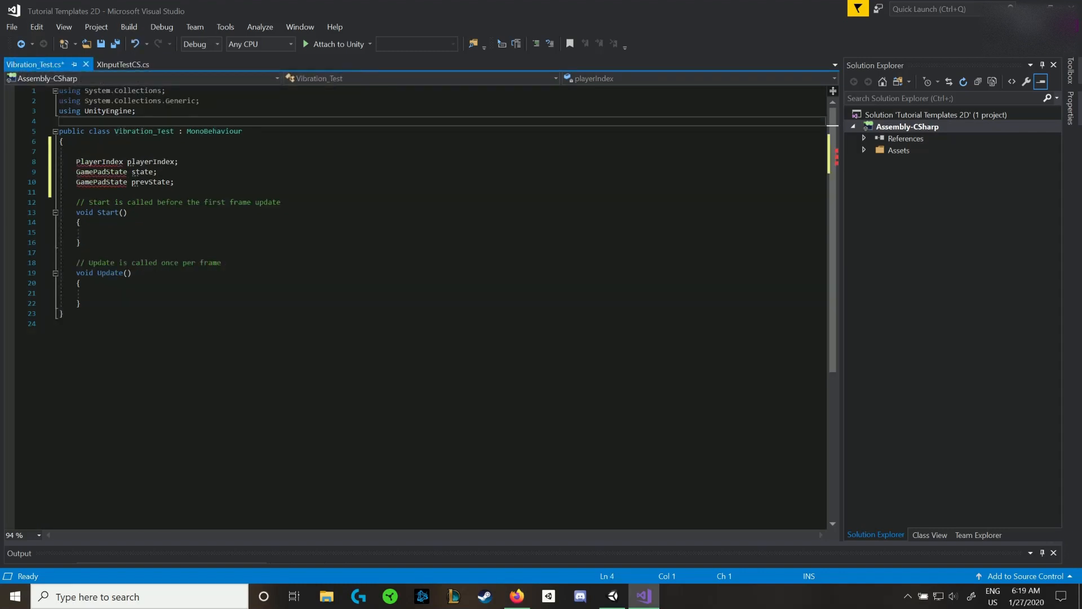
{"action": "type", "text": "using XInputDotNetPure;"}
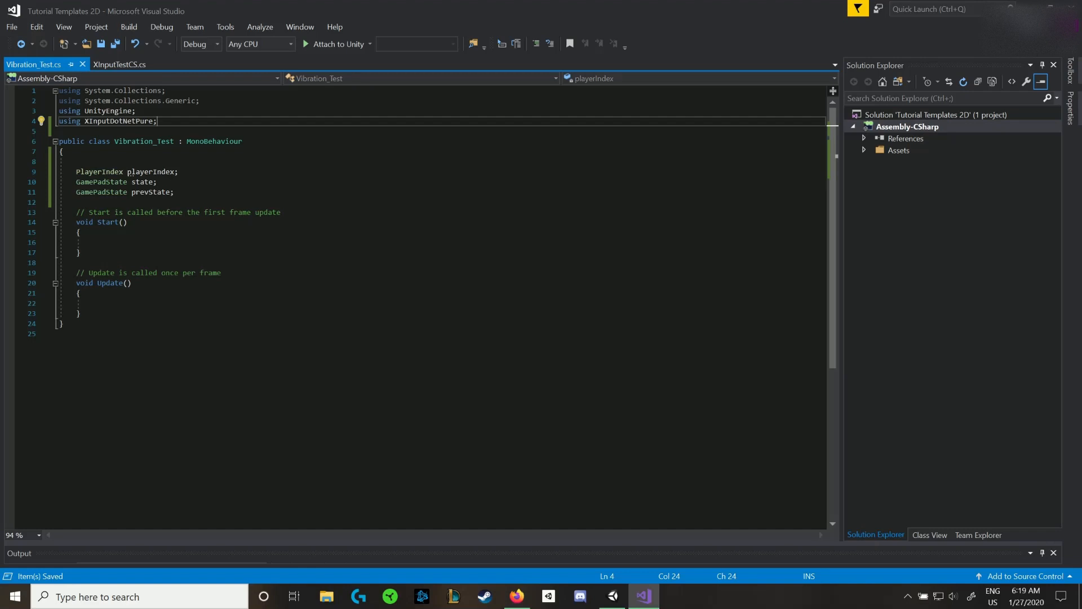
- Add GamePad.SetVibration(playerIndex, state.Triggers.Left, state.Triggers.Right) in Update, copied from XInputTestCS
{"action": "left_click", "coordinate": [121, 64]}
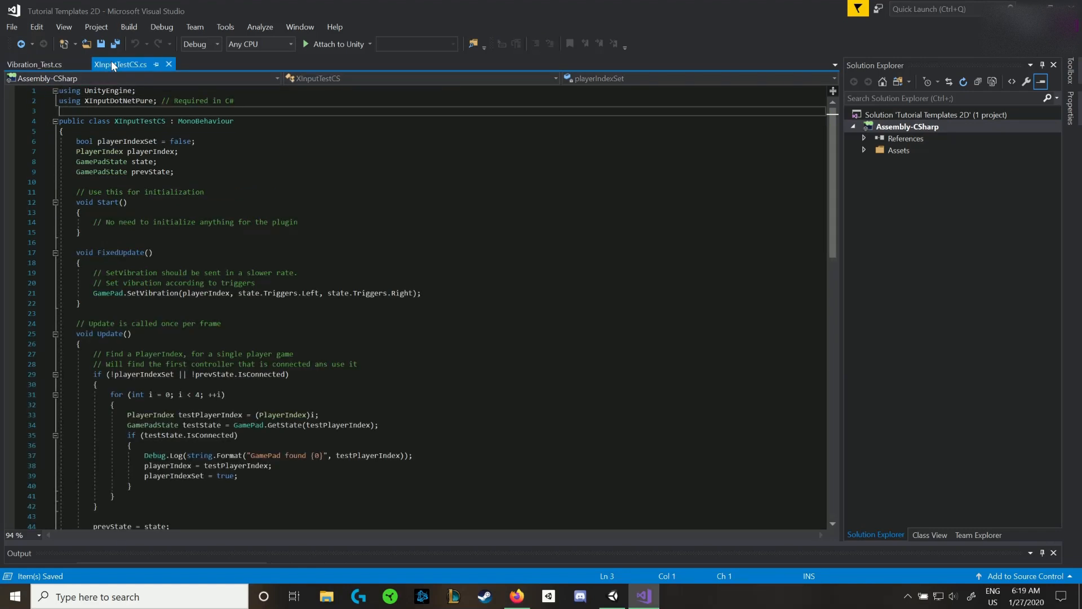
{"action": "mouse_move", "coordinate": [106, 293]}
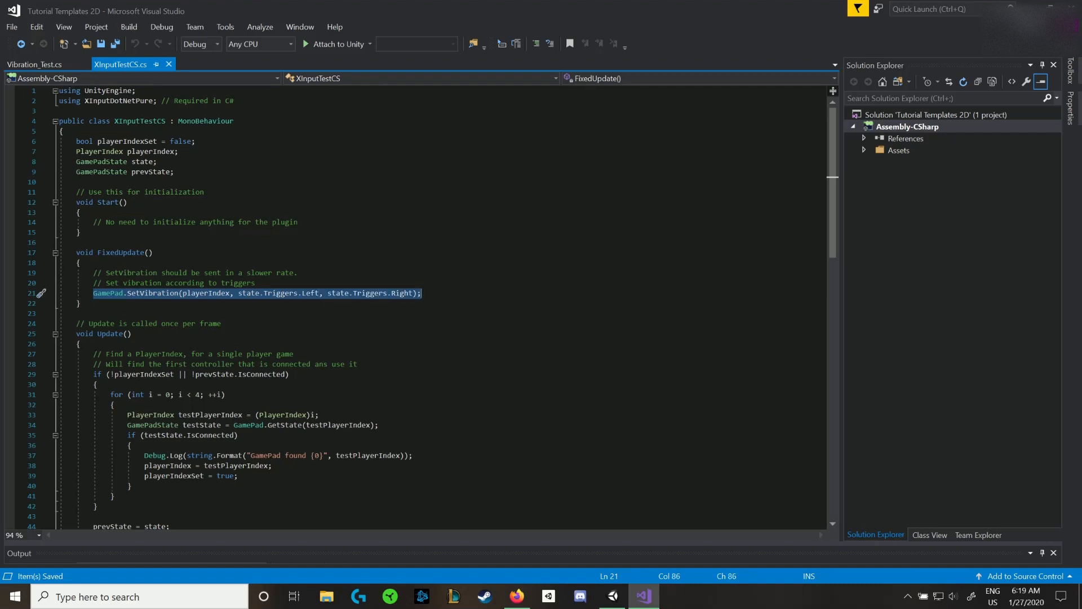
{"action": "left_click", "coordinate": [33, 64]}
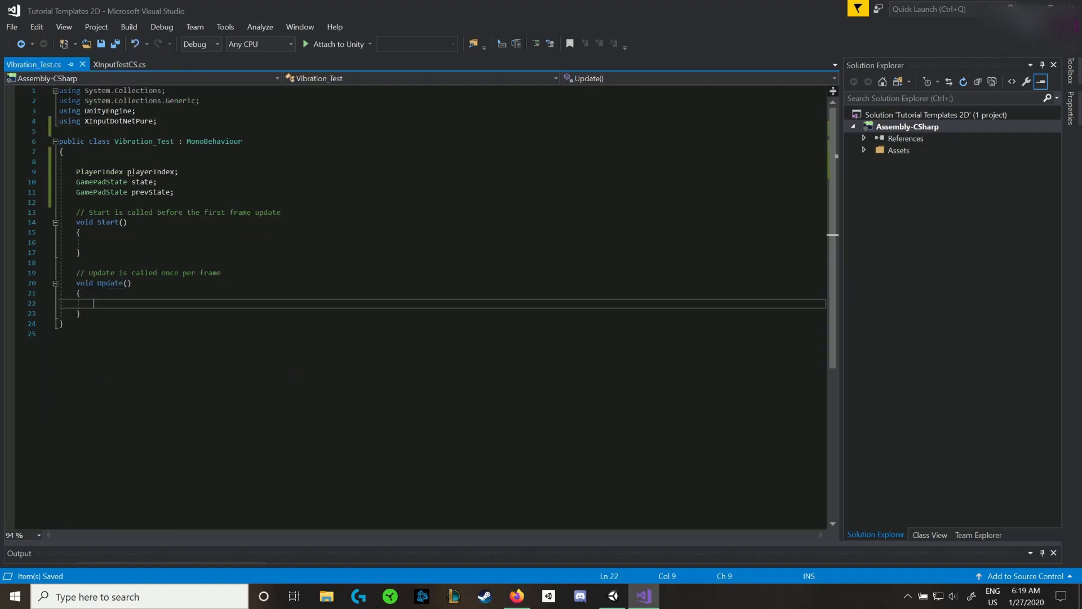
{"action": "type", "text": "GamePad.SetVibration(playerIndex, state.Triggers.Left, state.Triggers.Right);"}
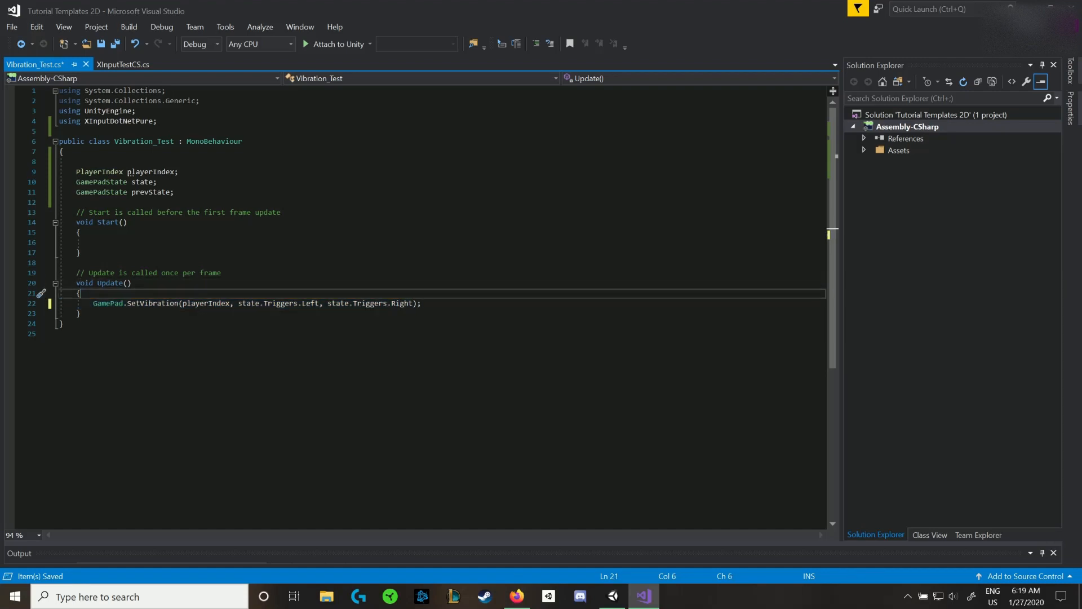
- Wrap SetVibration(playerIndex, .1f, .1f) in an Input.GetKeyDown("joystick button 0") check
{"action": "type", "text": "if (Input"}
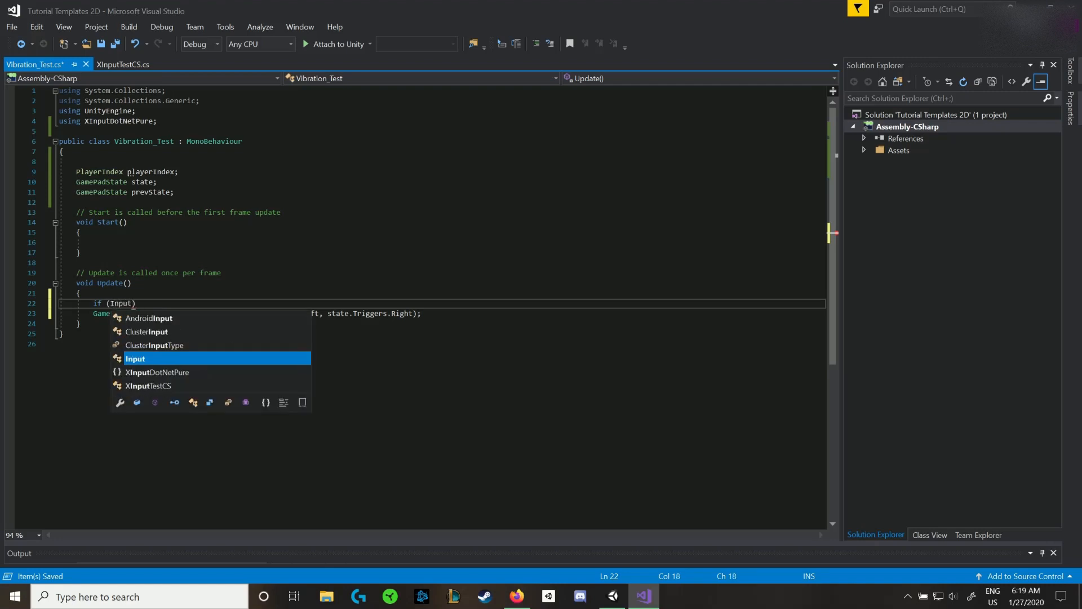
{"action": "type", "text": ".GetKeyDown(\"joystick button 0"}
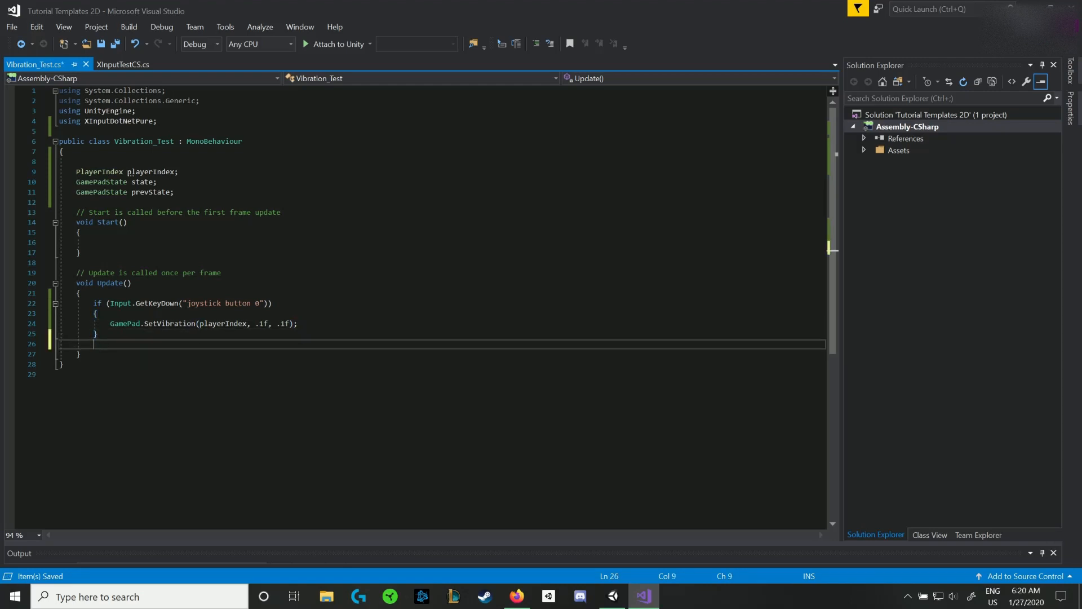
- Add an Input.GetKeyDown("joystick button 1") check calling SetVibration(playerIndex, 0f, 0f), save and return to Unity
{"action": "type", "text": "if ()"}
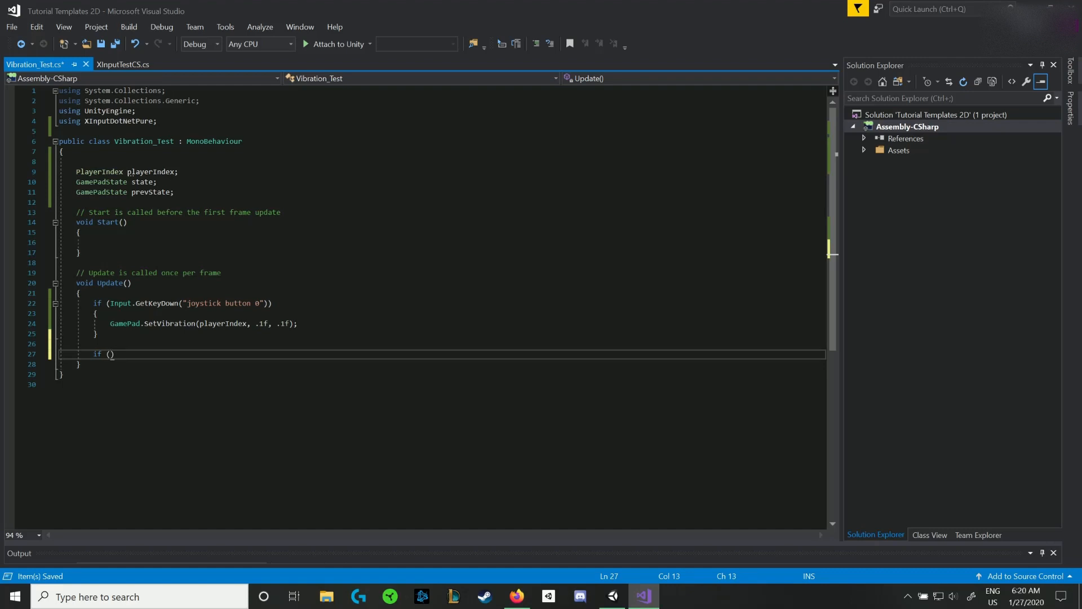
{"action": "type", "text": "Input.Ge"}
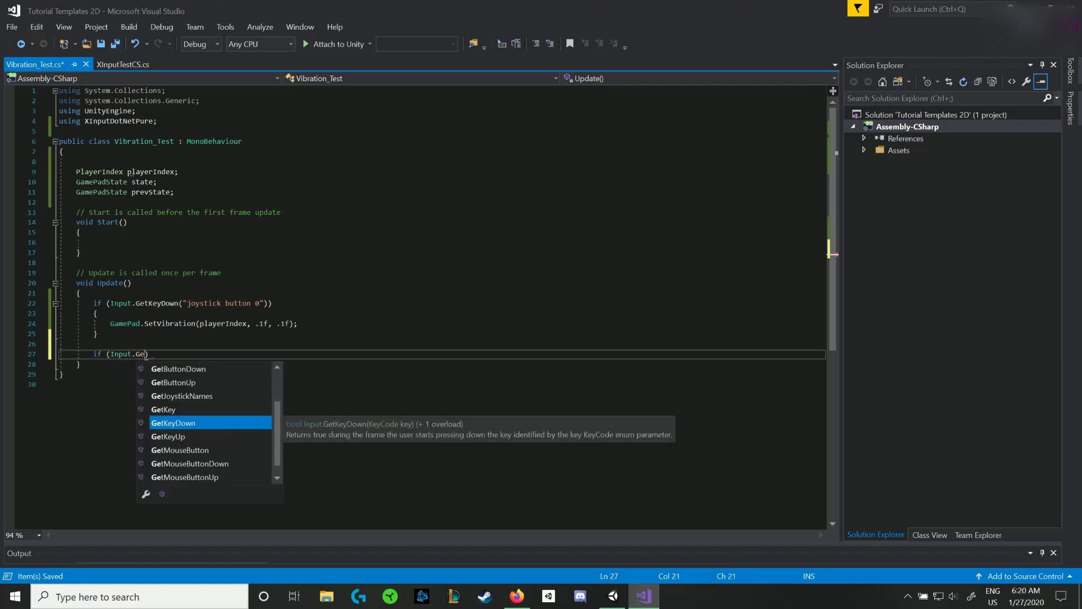
{"action": "type", "text": "tKeyDown("}
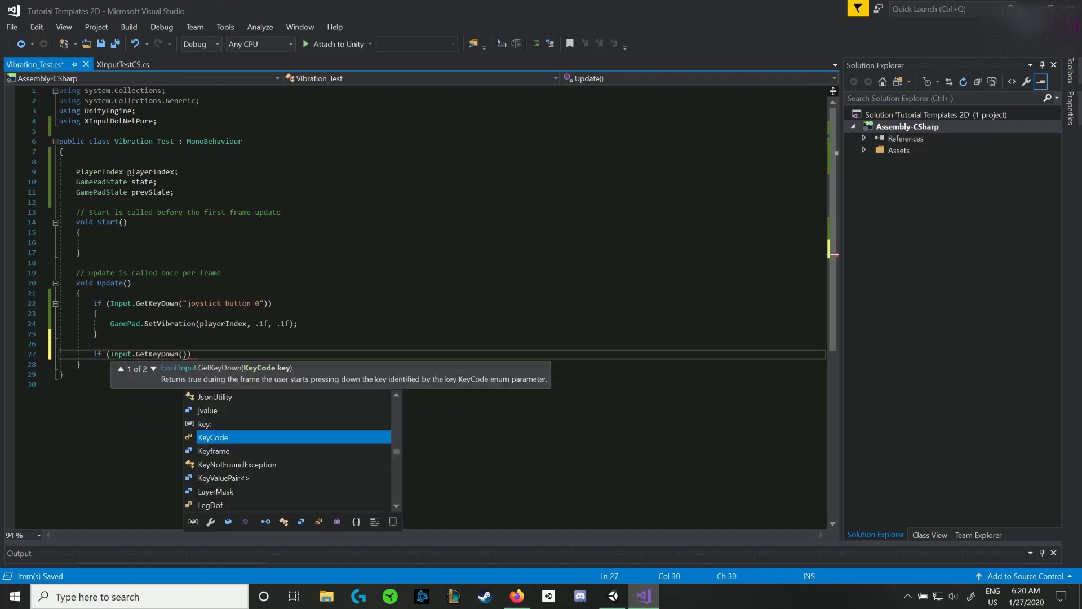
{"action": "type", "text": "\"joystic"}
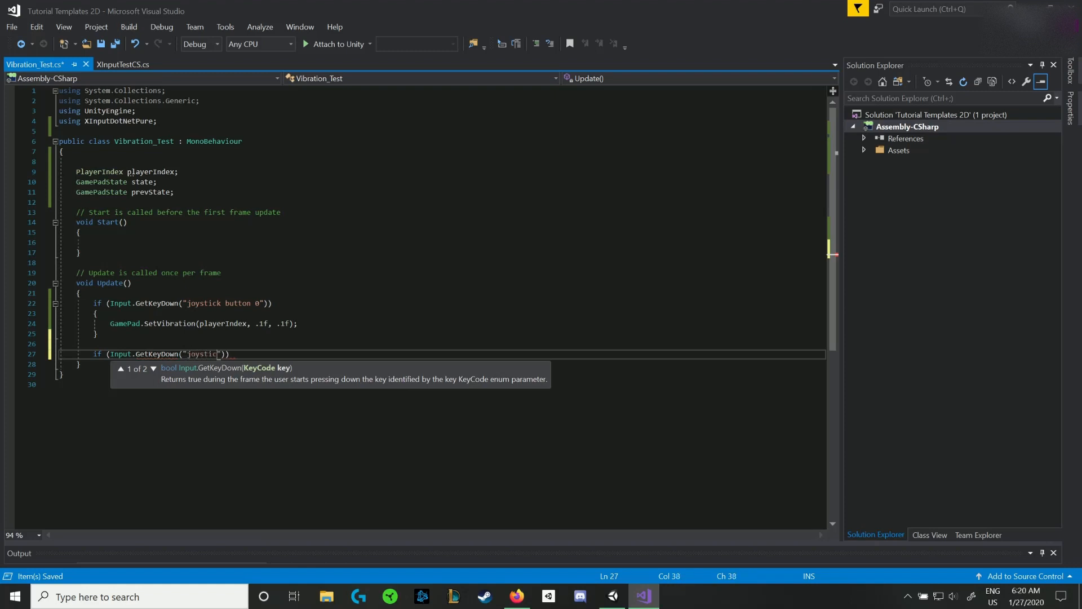
{"action": "type", "text": "button 1"}
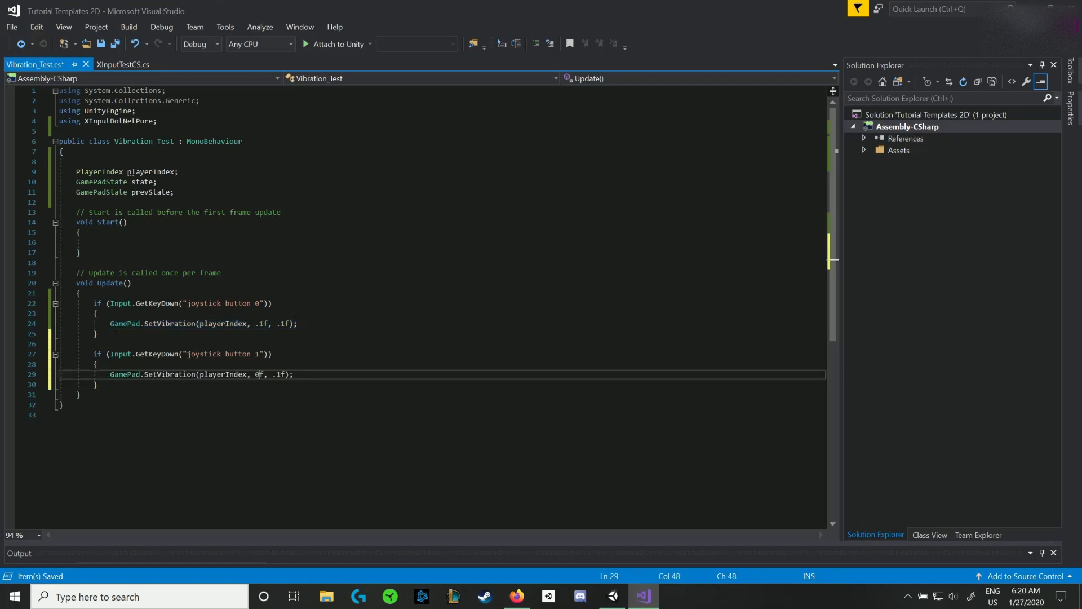
{"action": "type", "text": "0f"}
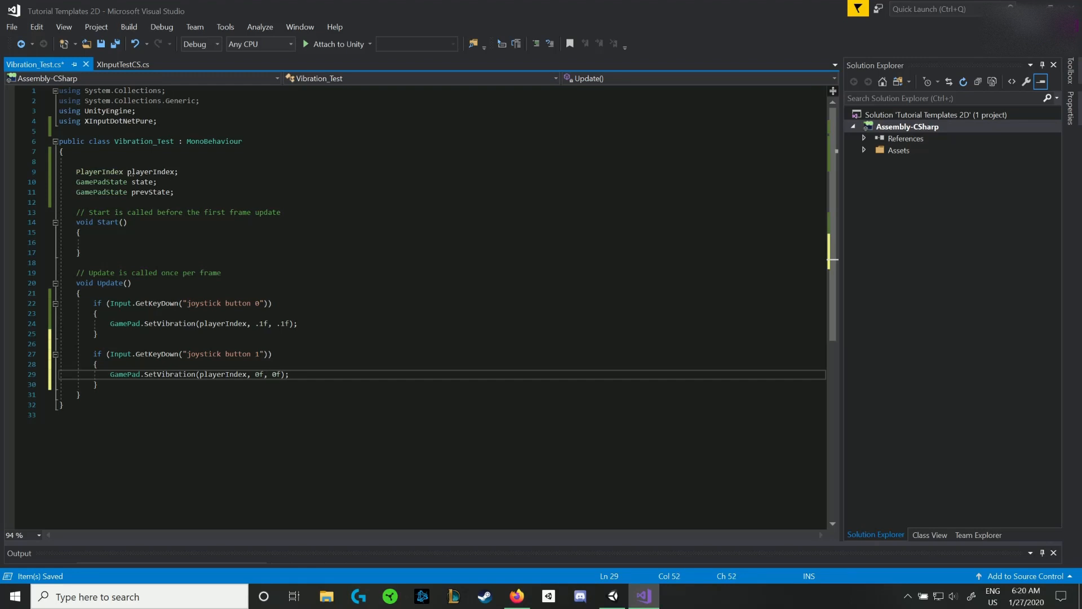
{"action": "key", "text": "alt+tab"}
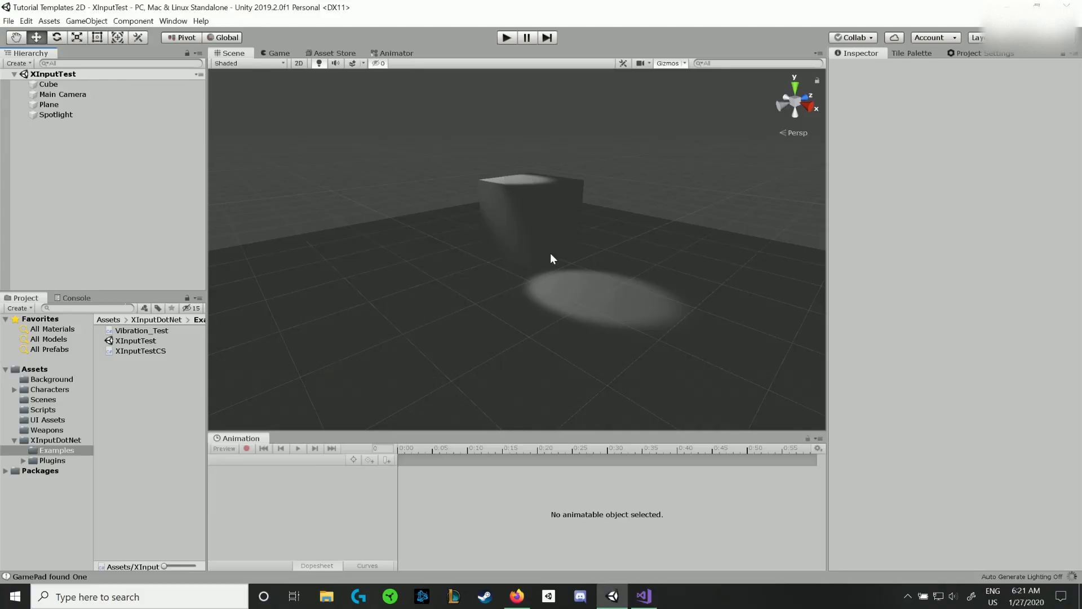
- Play the scene and test vibration starting on joystick button 0 and stopping on button 1
{"action": "left_click", "coordinate": [48, 84]}
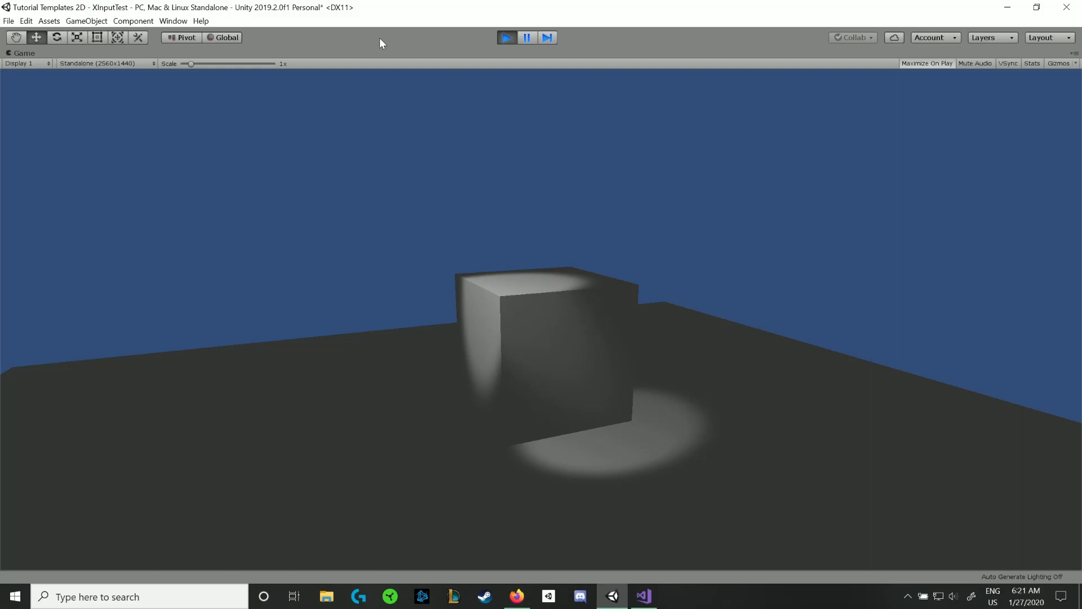
{"action": "mouse_move", "coordinate": [472, 35]}
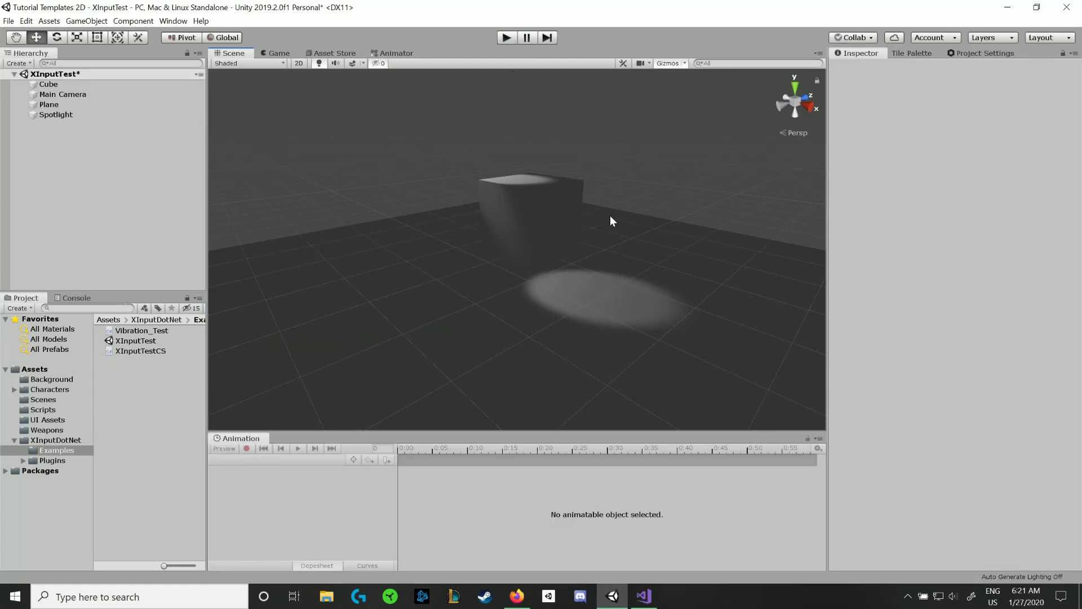
{"action": "mouse_move", "coordinate": [579, 213]}
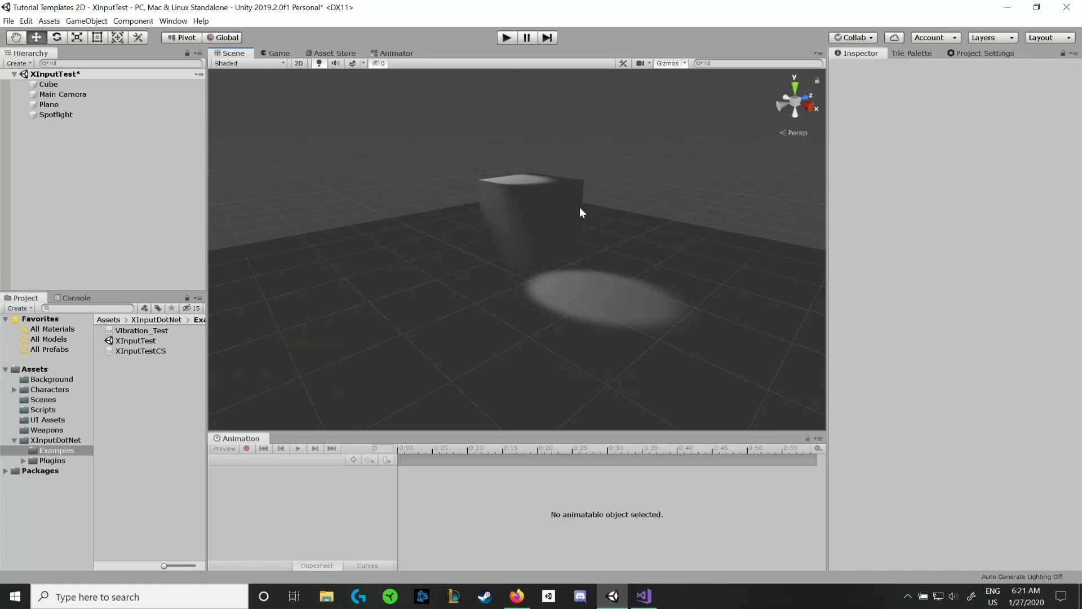